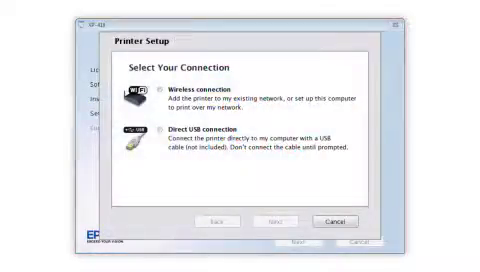
Step: Select Wireless connection as the printer connection type instead of USB
click(170, 100)
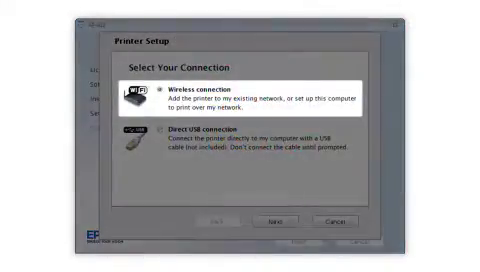